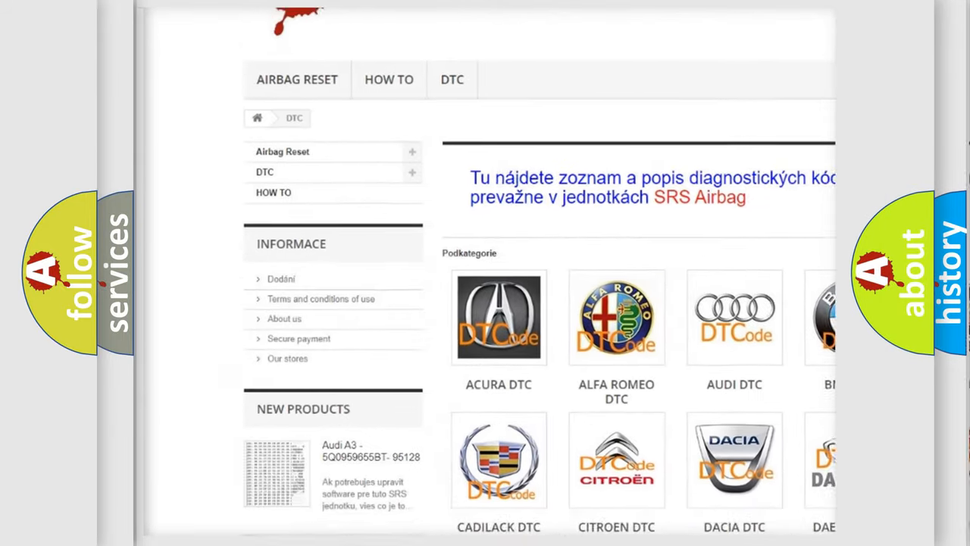
scroll("down", 3)
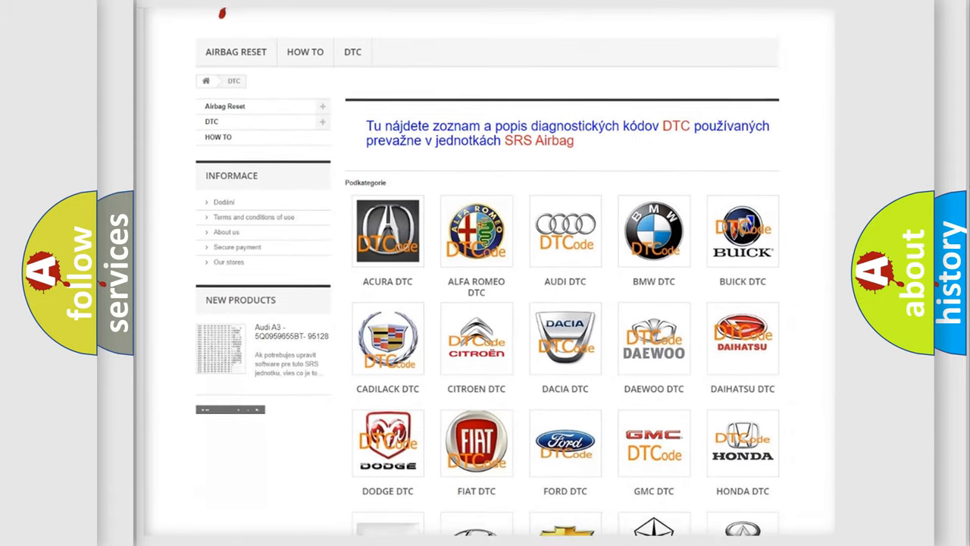
scroll("down", 3)
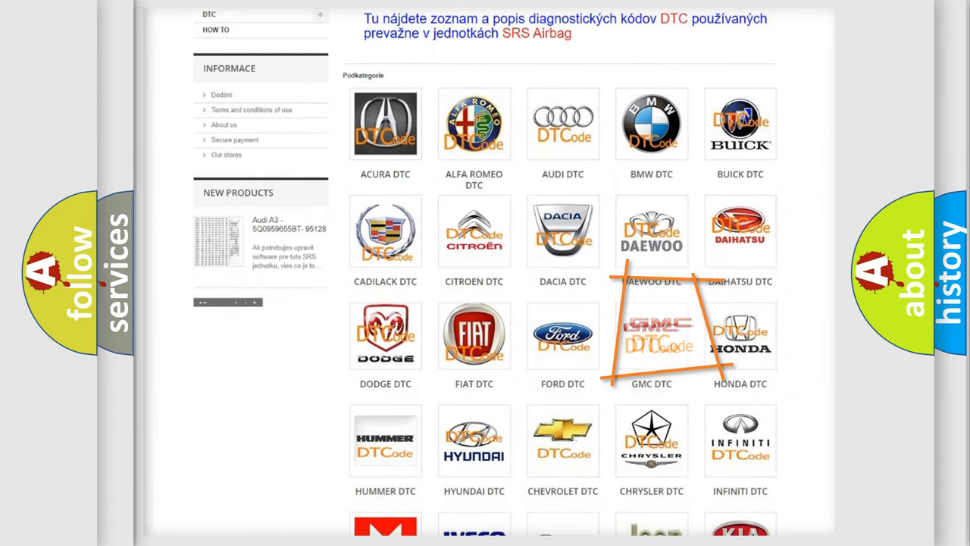